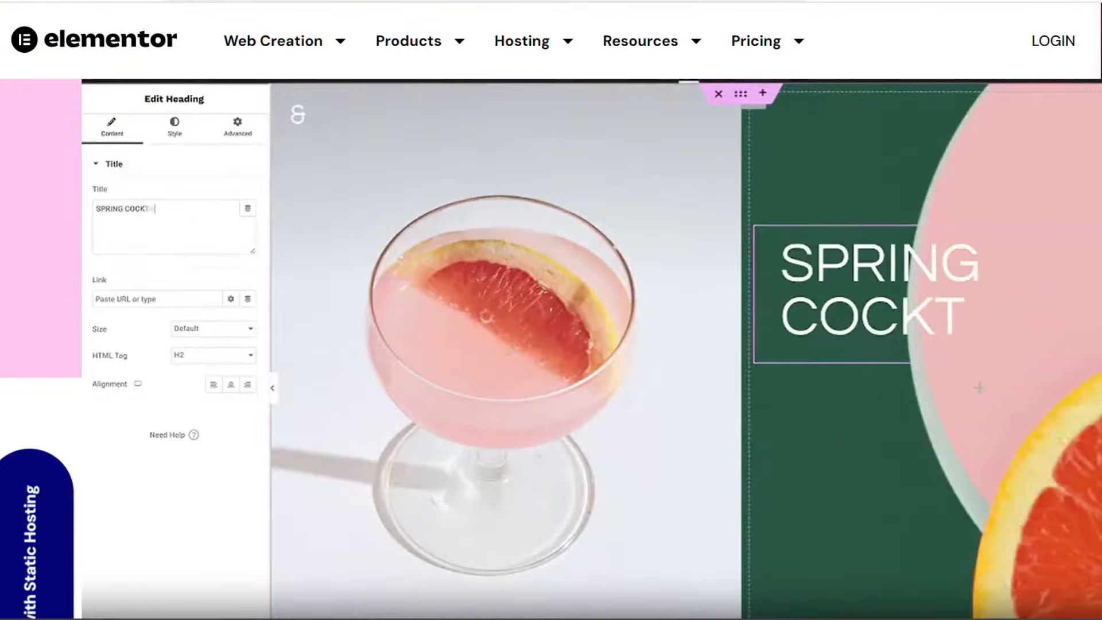
{"action": "scroll", "scroll_direction": "down", "scroll_amount": 3}
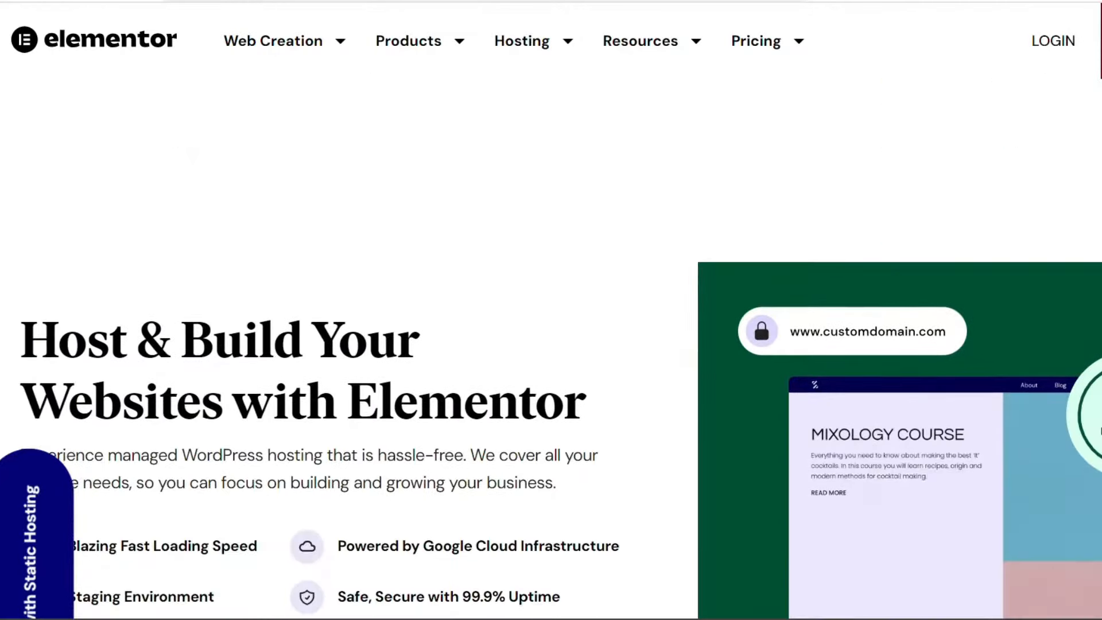
{"action": "scroll", "scroll_direction": "down", "scroll_amount": 3}
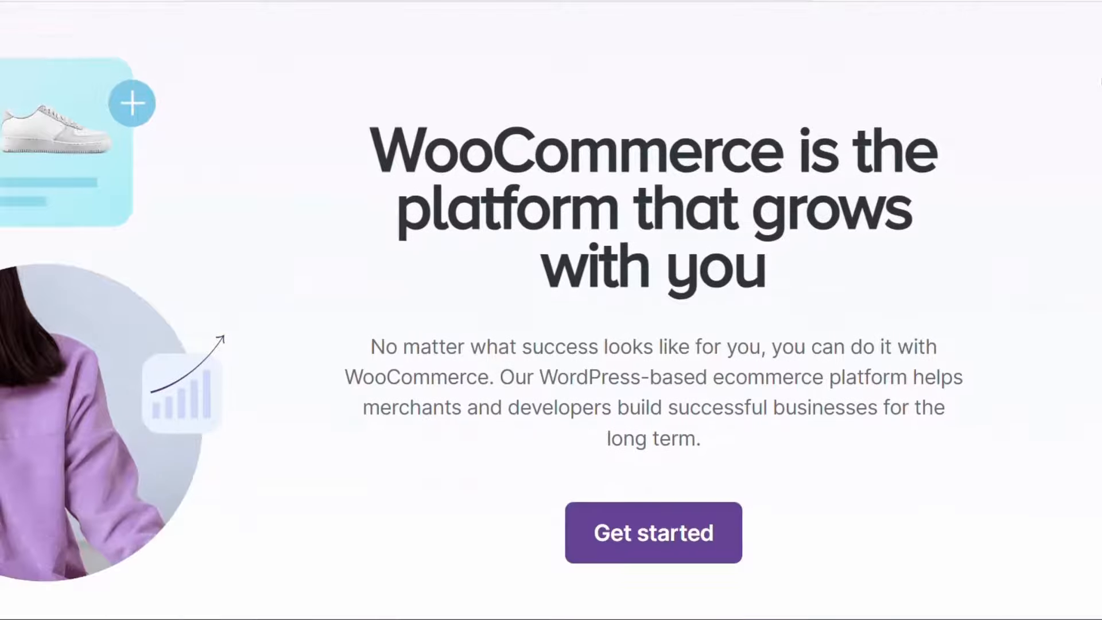
{"action": "scroll", "scroll_direction": "down", "scroll_amount": 3}
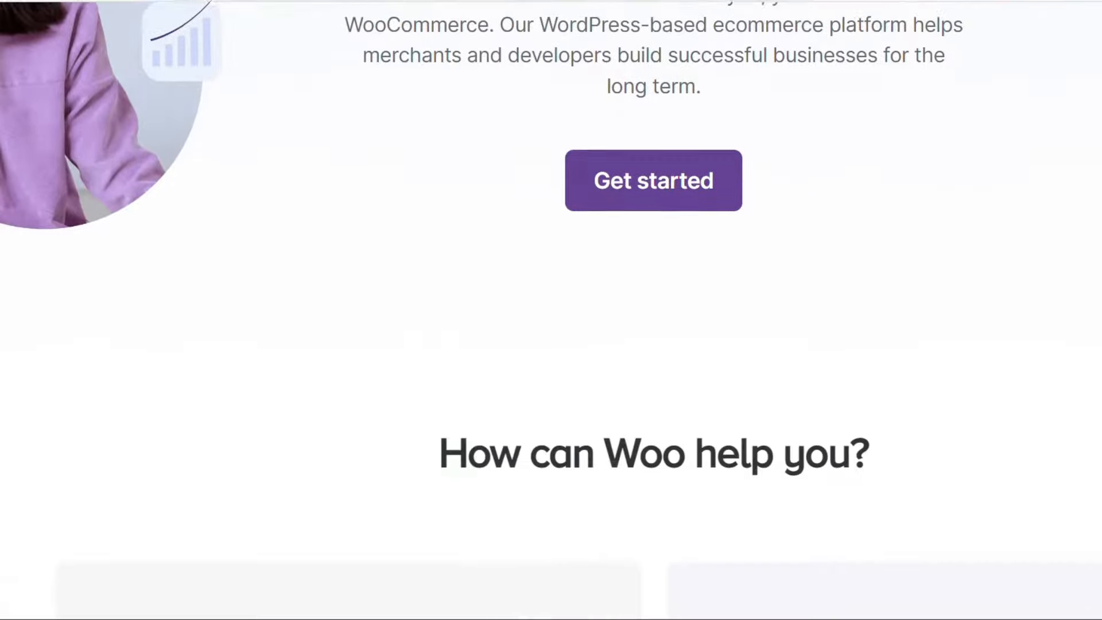
{"action": "scroll", "scroll_direction": "down", "scroll_amount": 3}
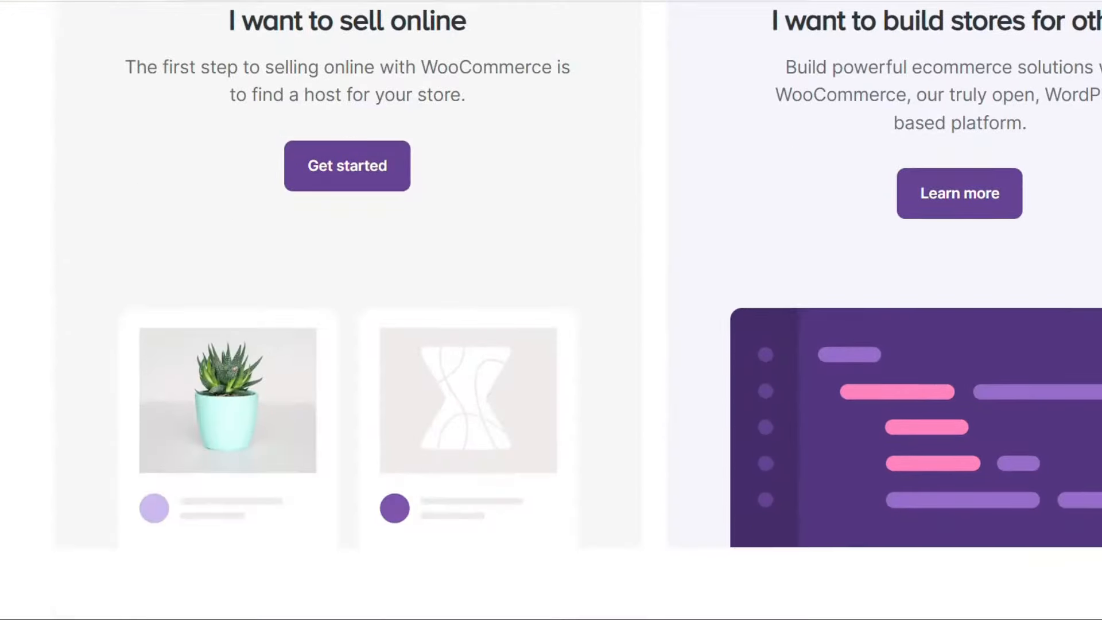
{"action": "scroll", "scroll_direction": "down", "scroll_amount": 3}
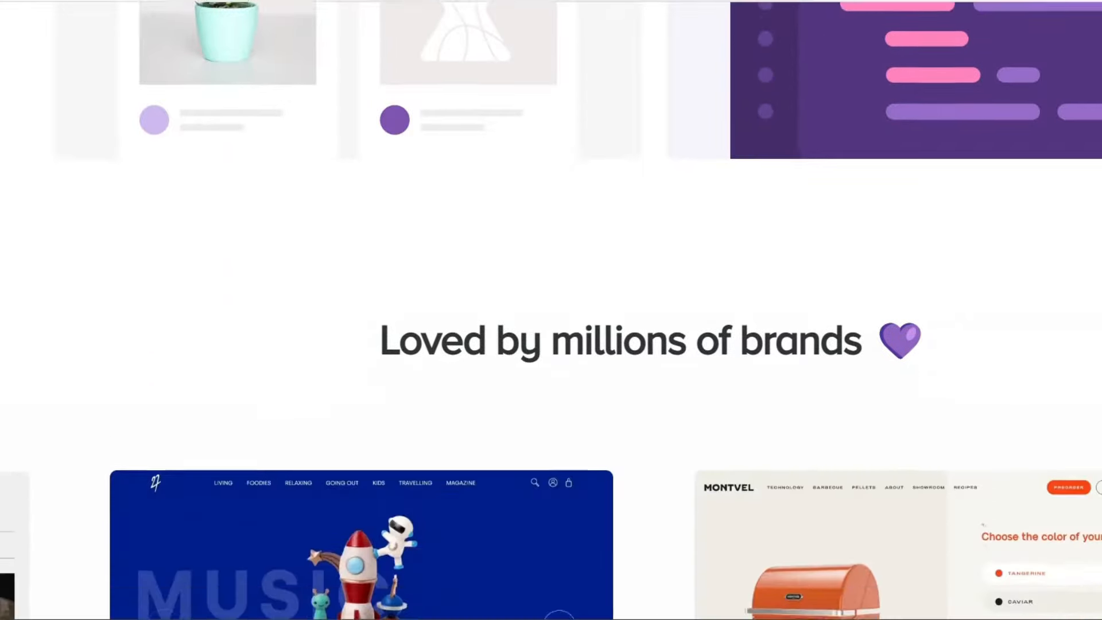